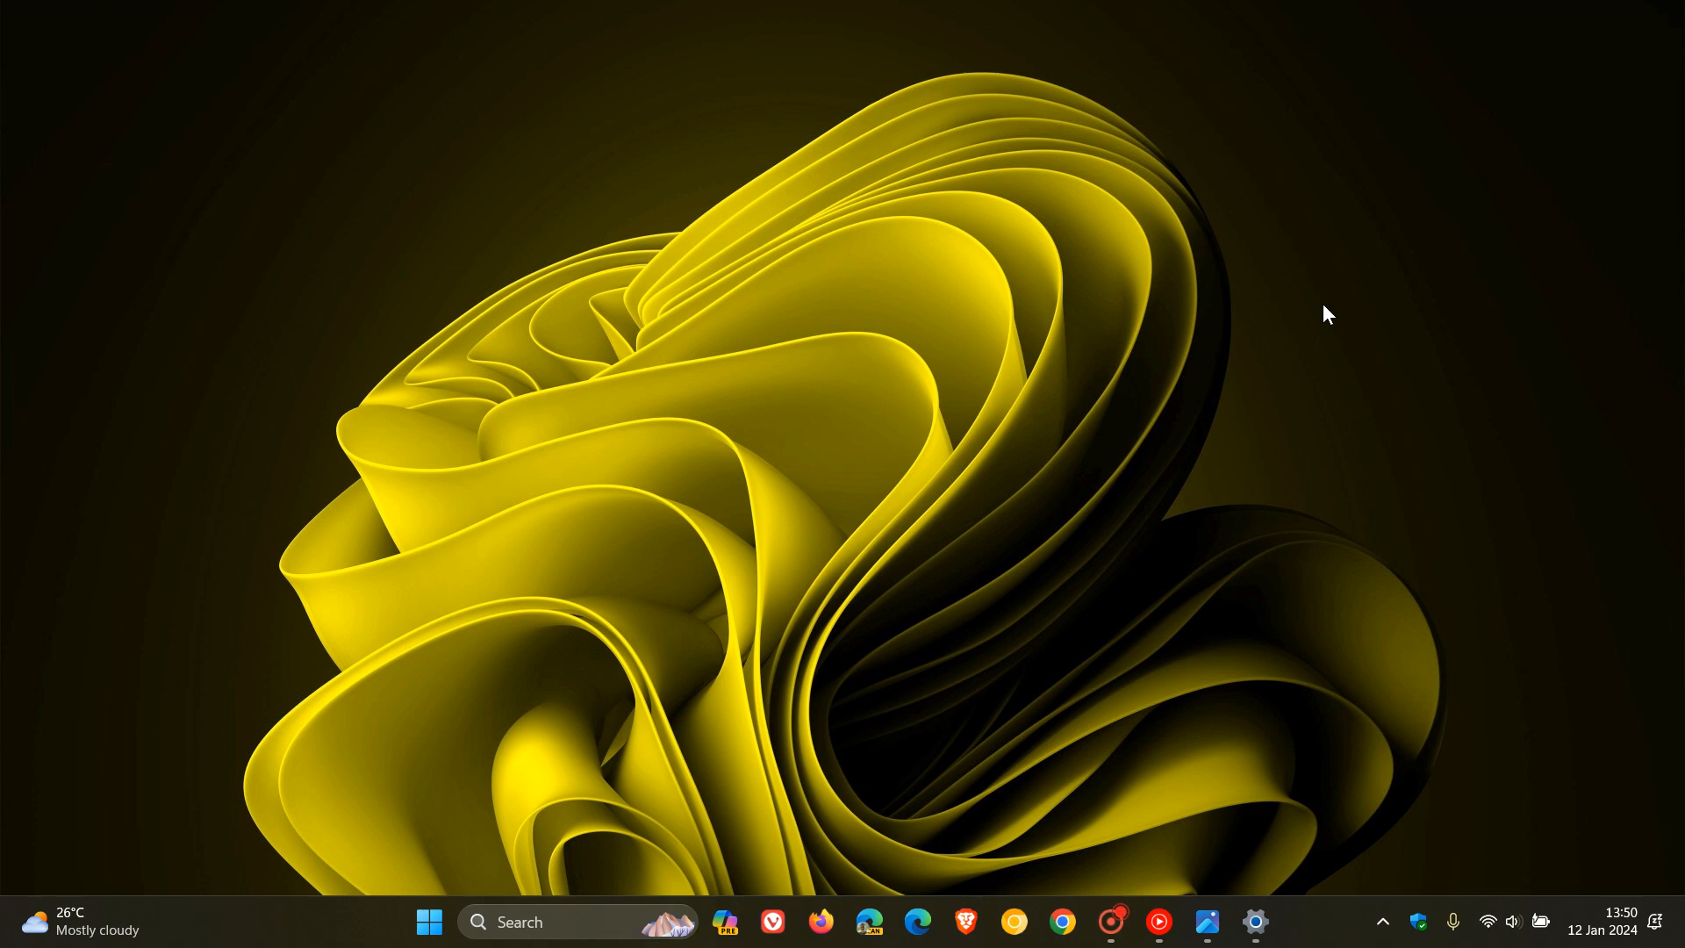
mouse_move(844, 486)
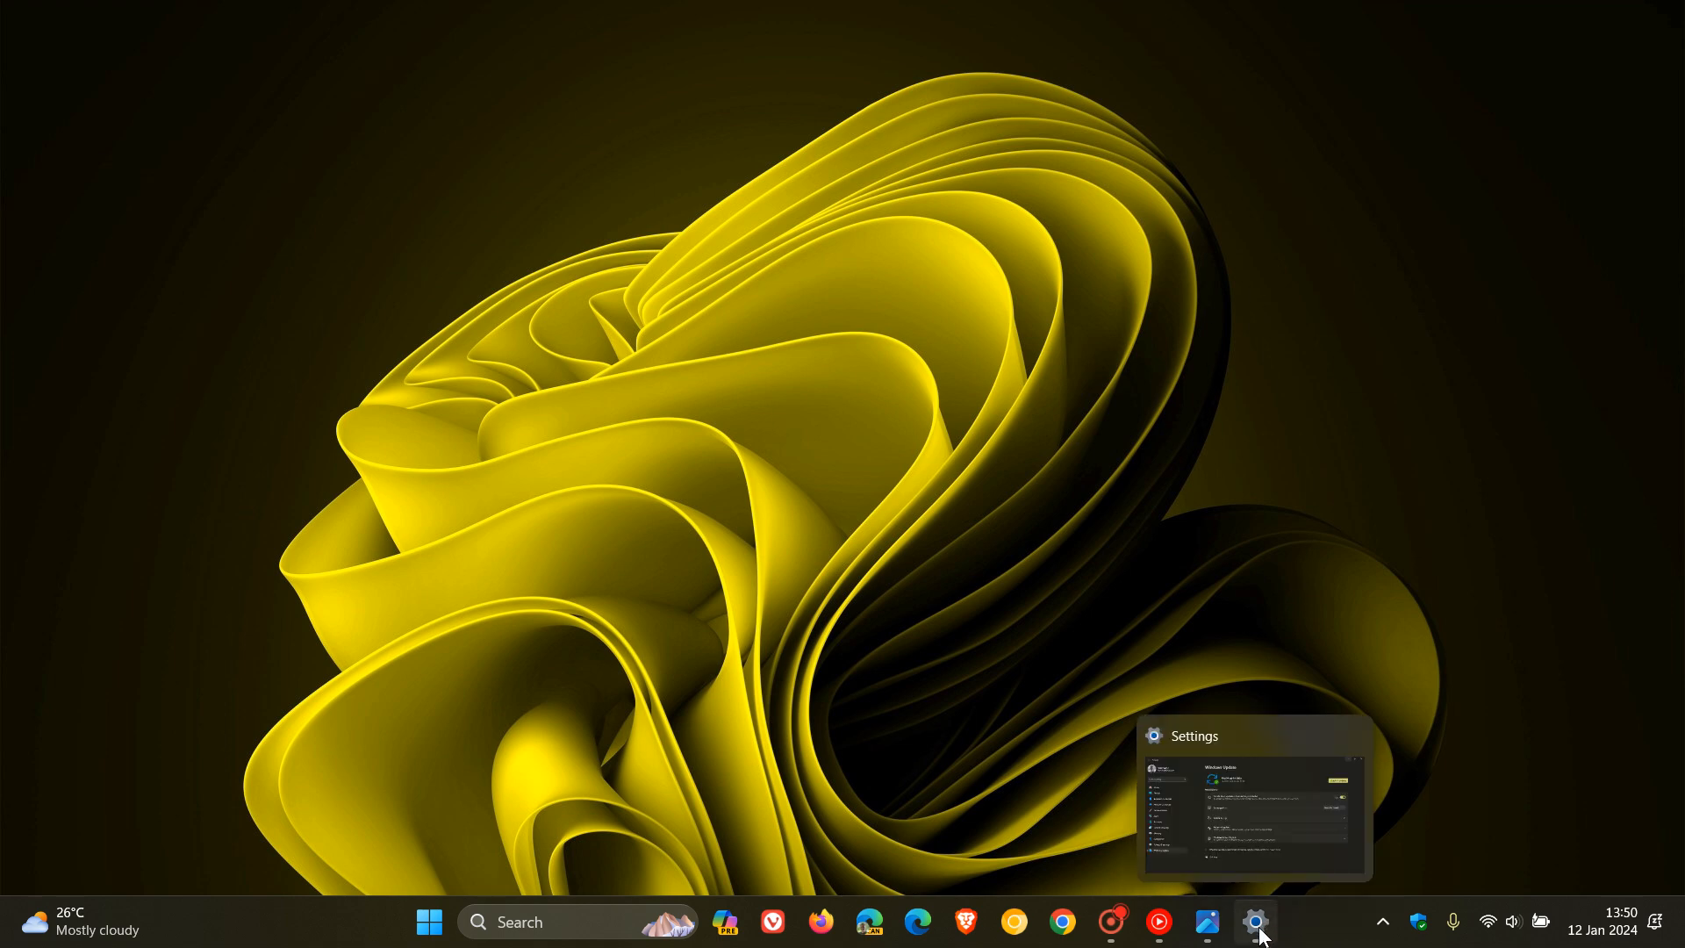
- Bring up the Windows Update settings page from the taskbar
left_click(1255, 920)
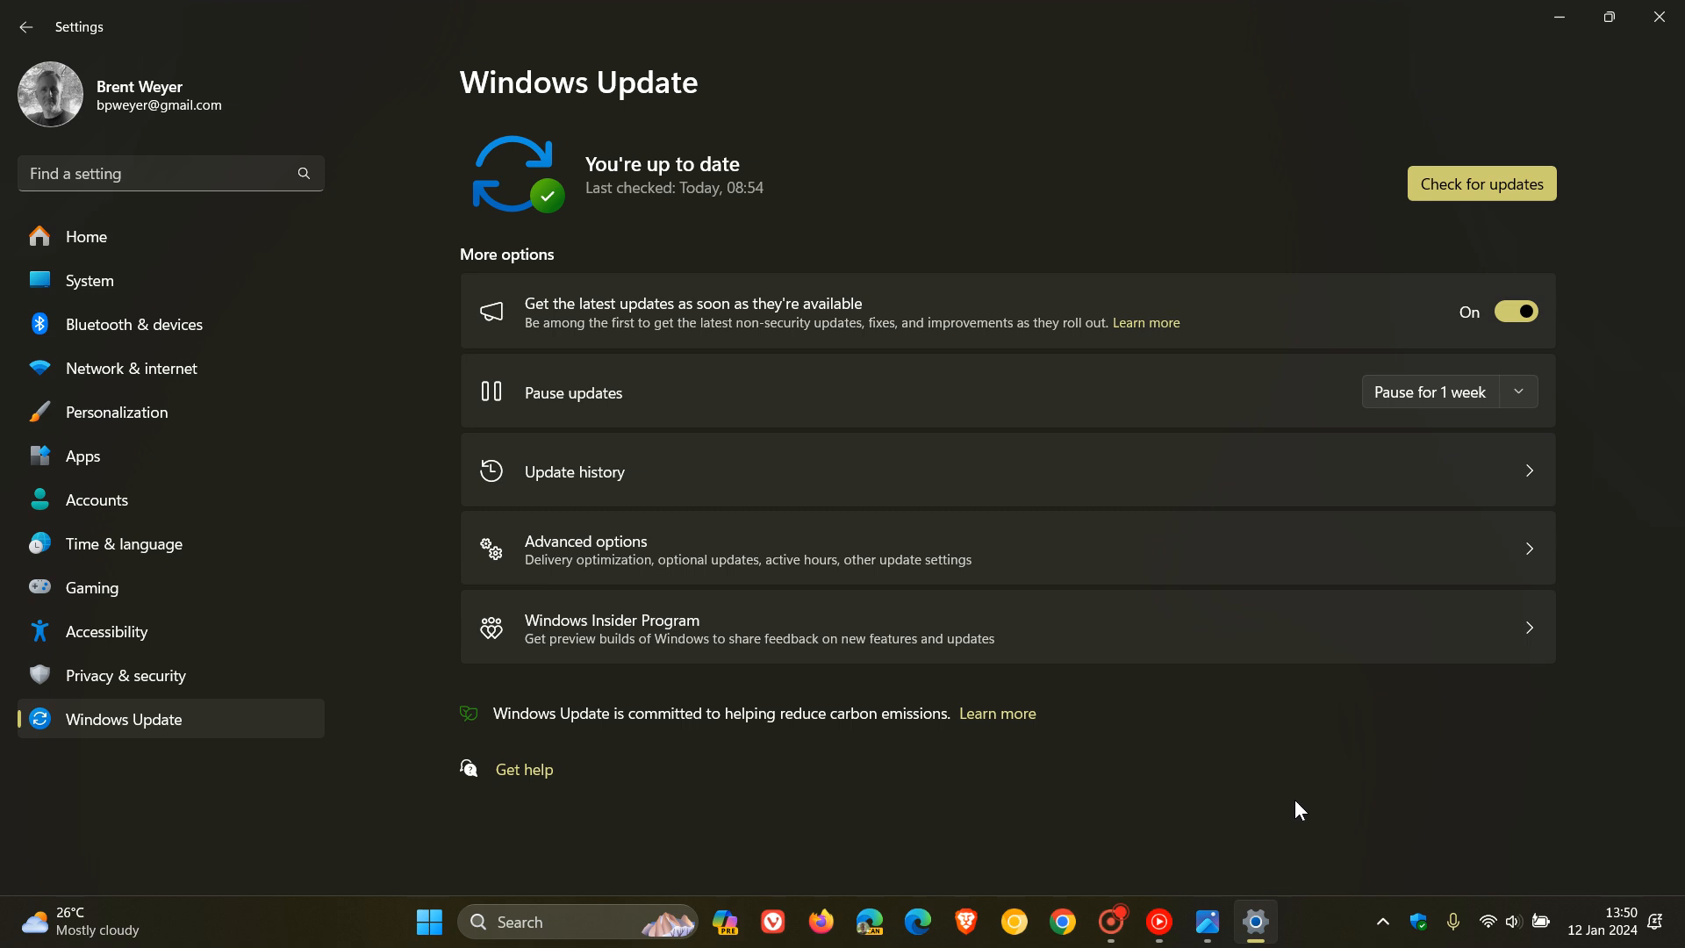
mouse_move(1552, 246)
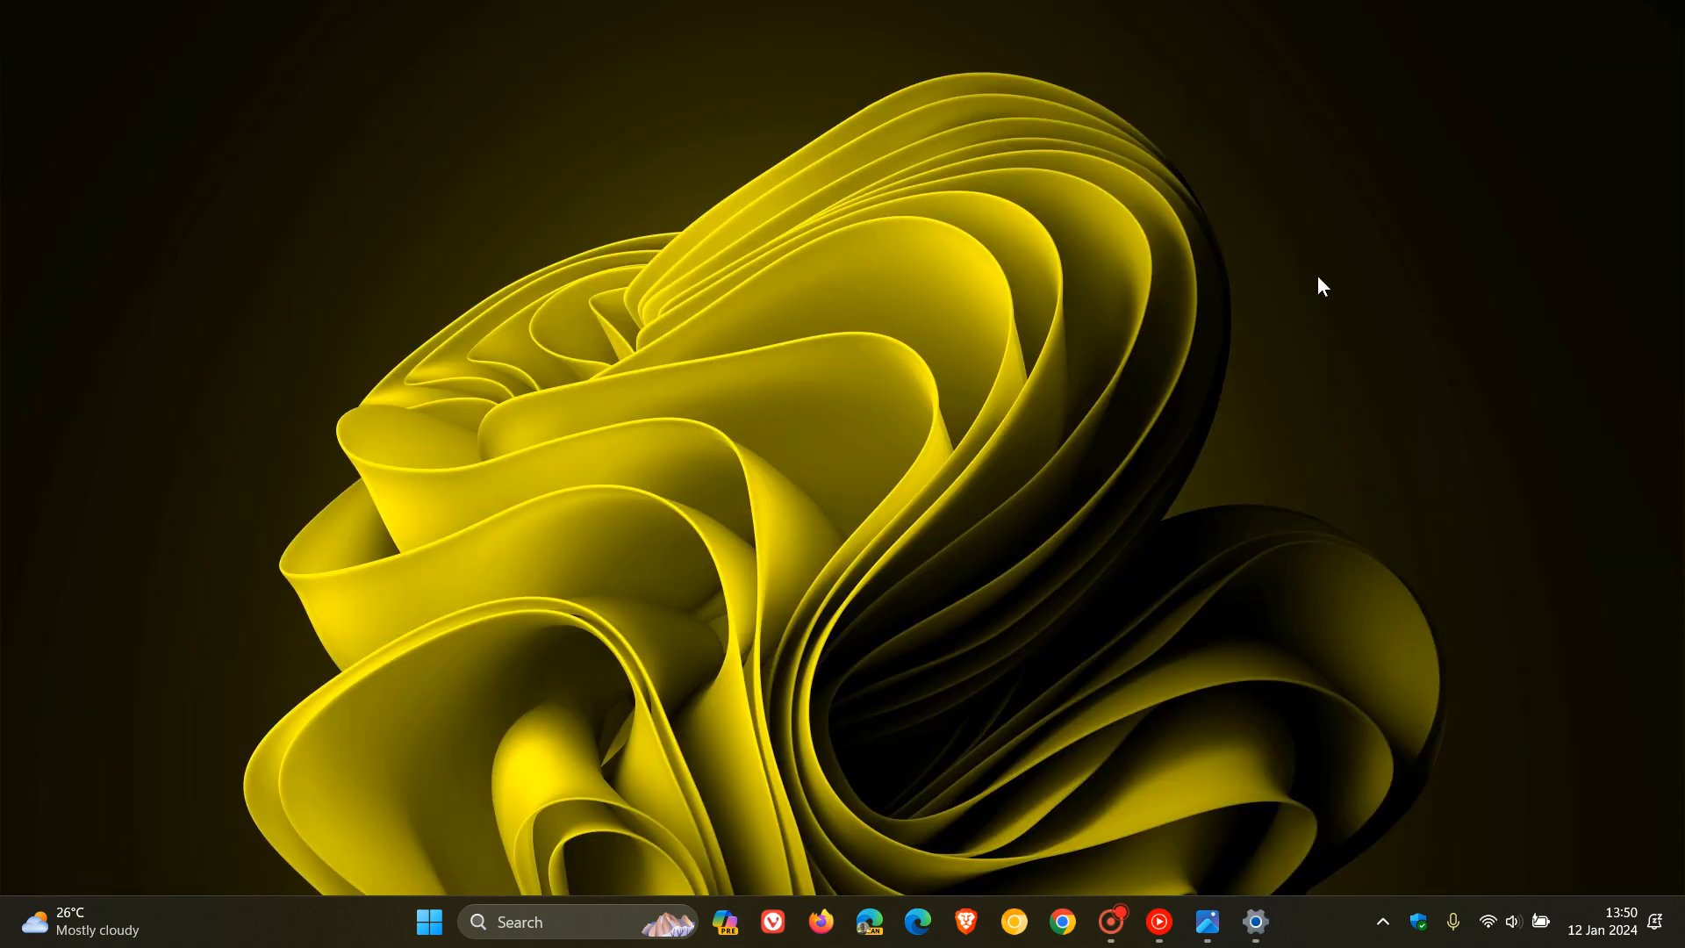
mouse_move(1158, 355)
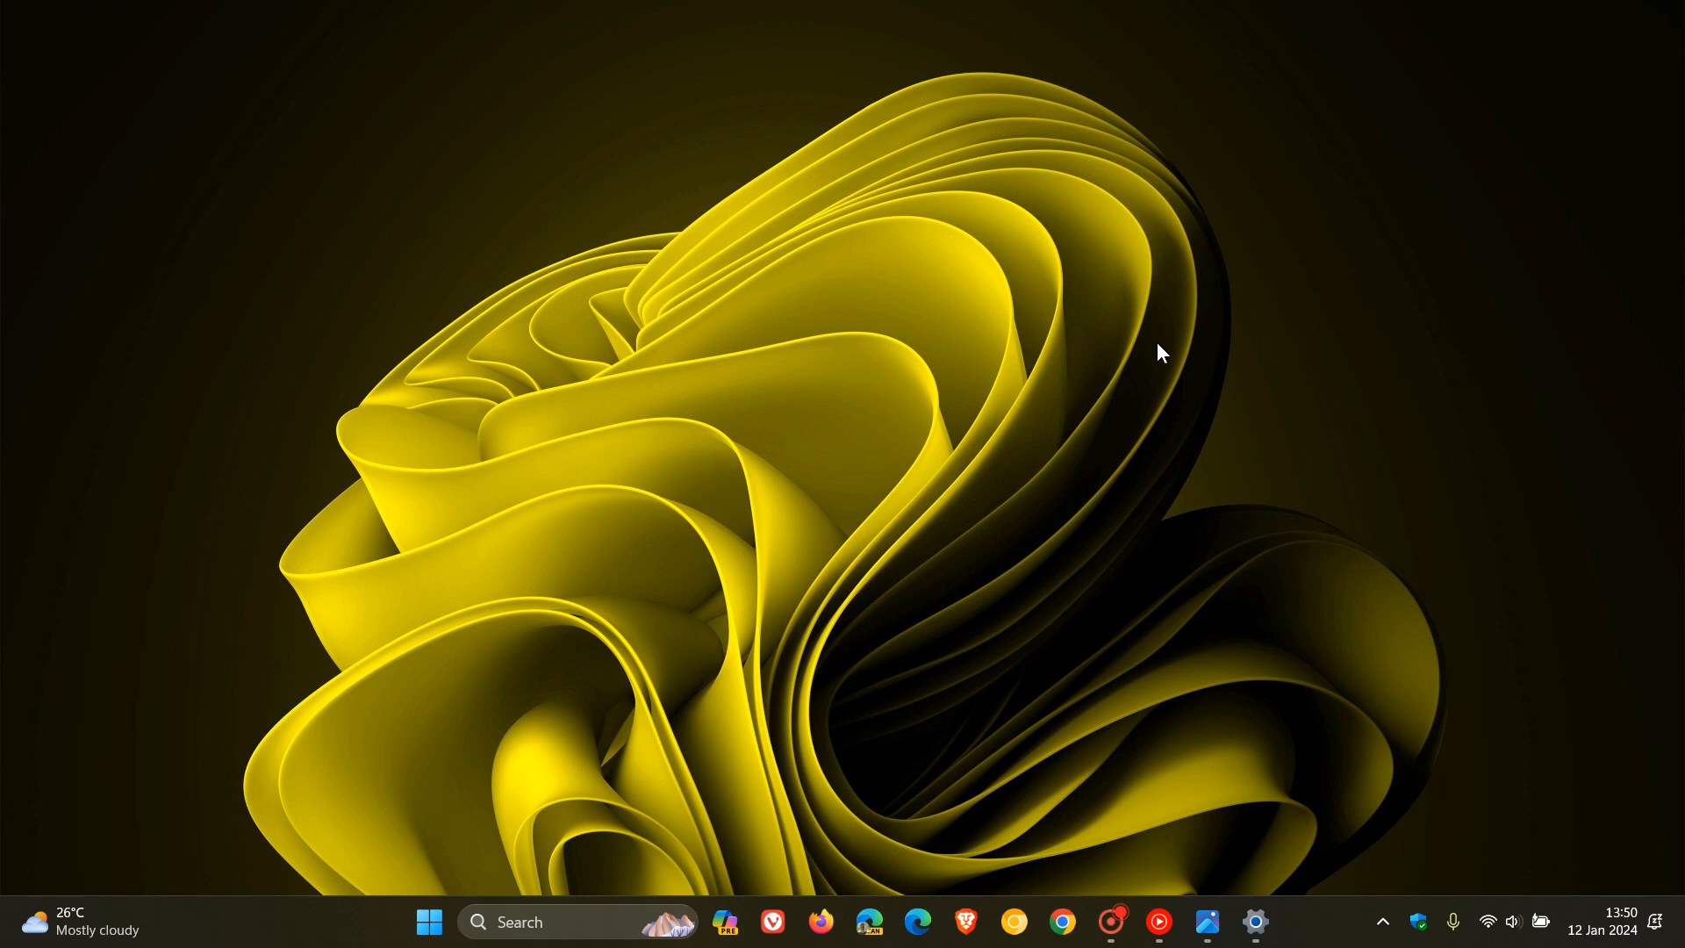
mouse_move(1206, 921)
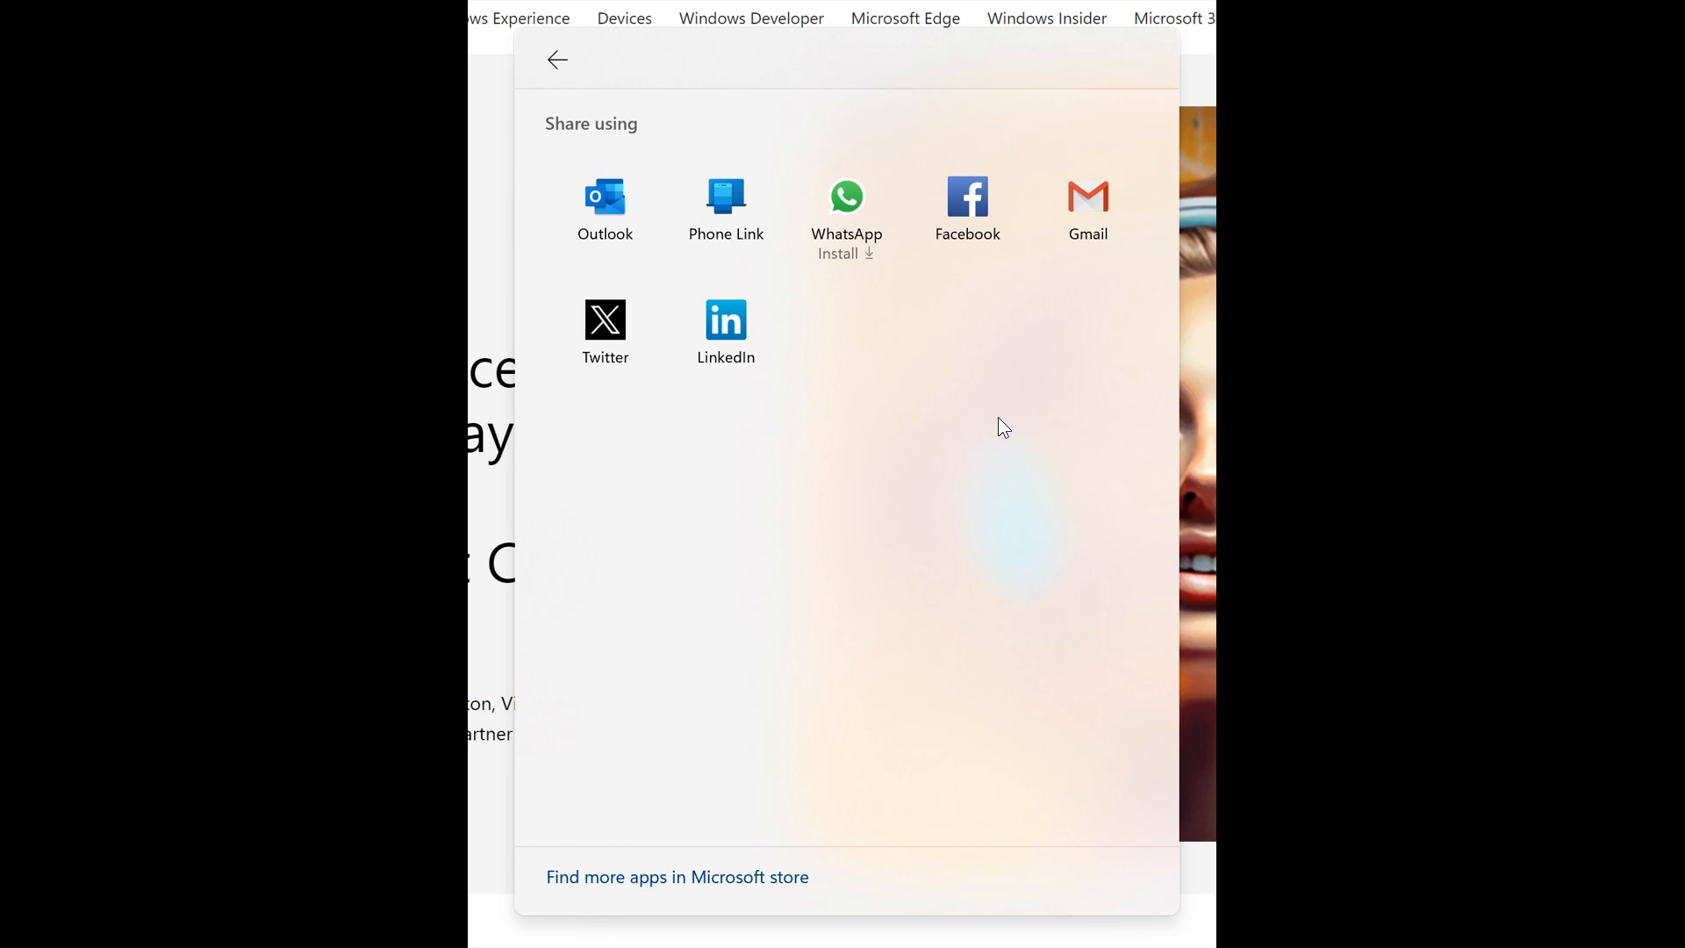
mouse_move(1546, 10)
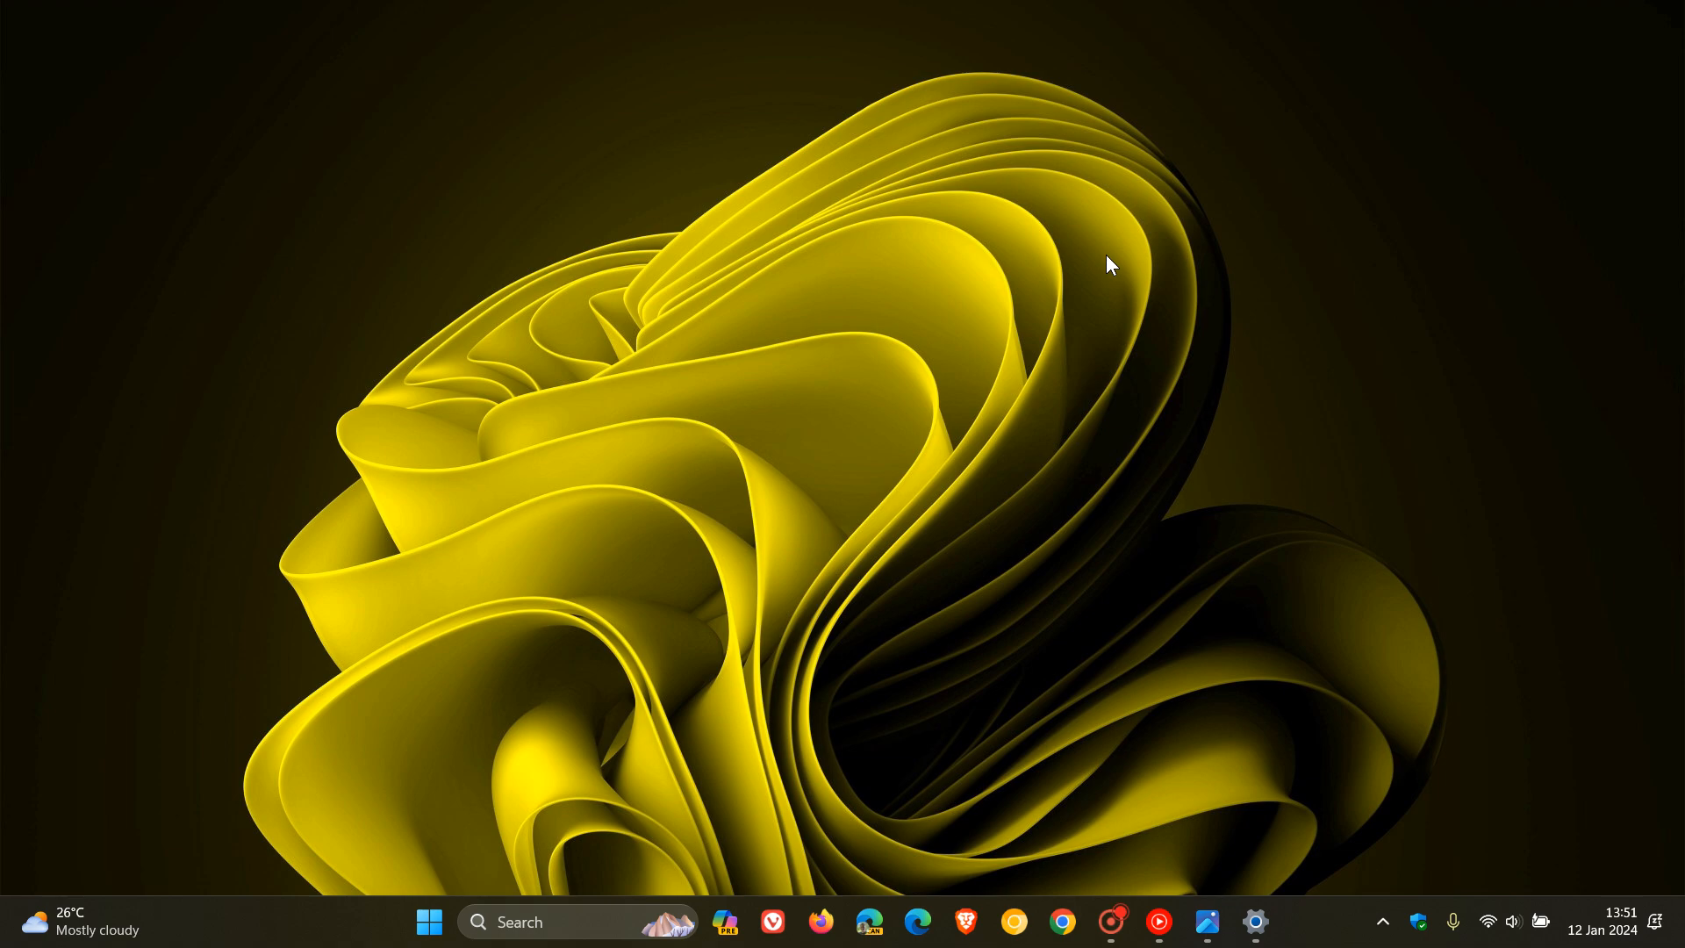
mouse_move(1206, 922)
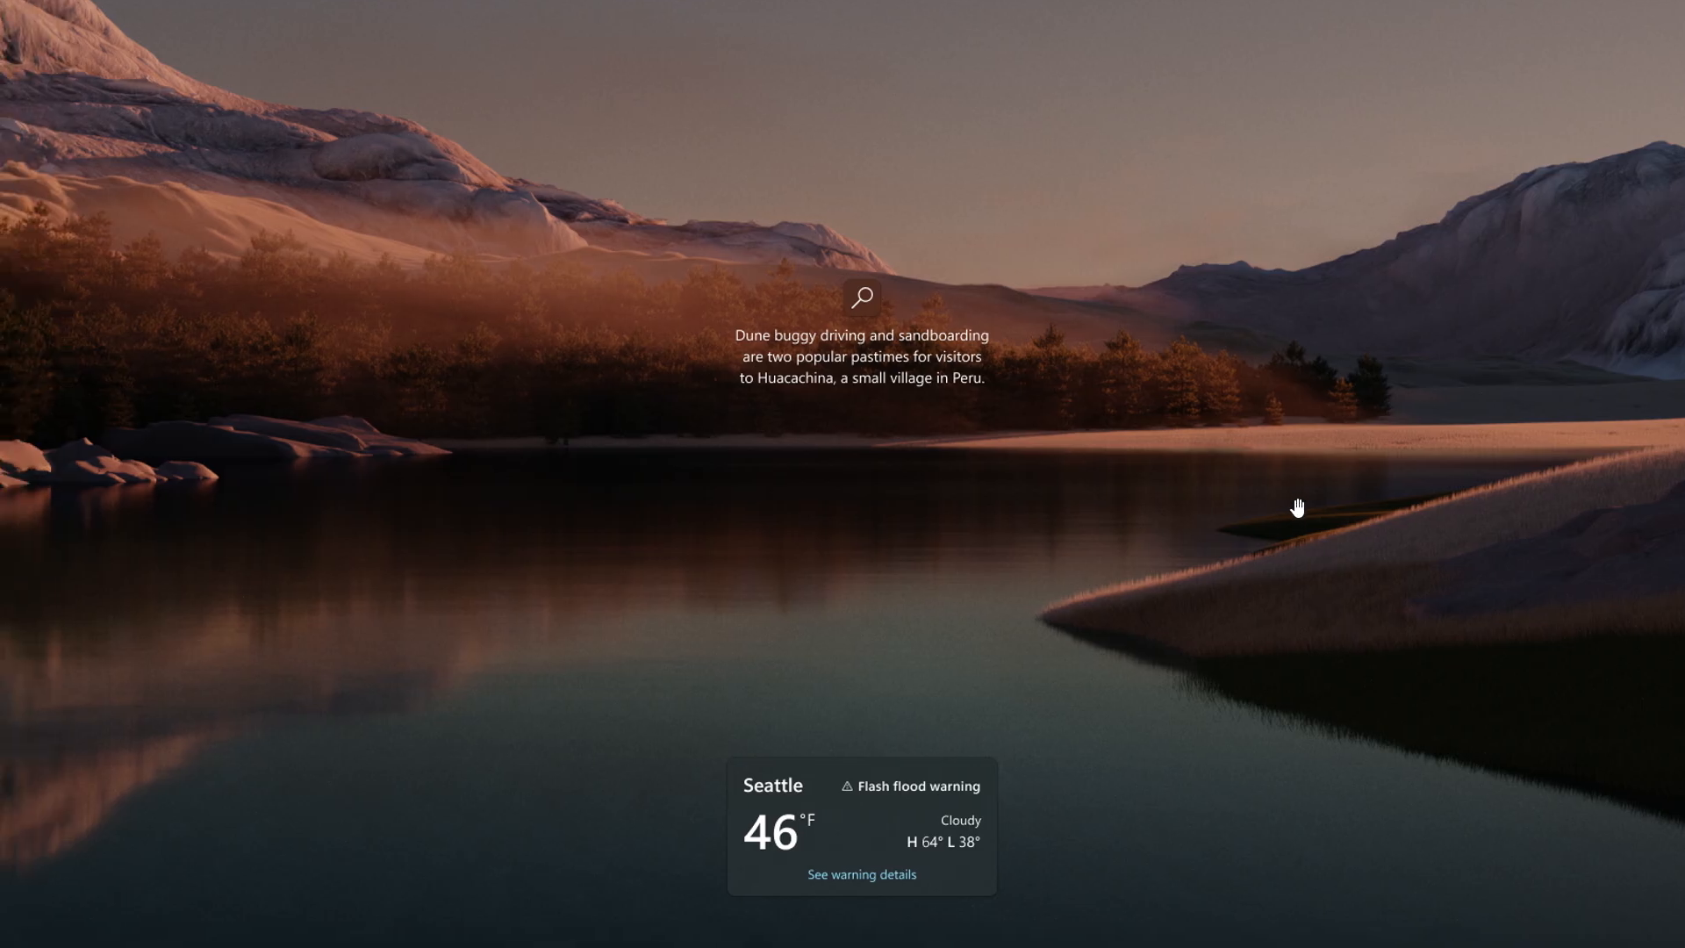
mouse_move(1204, 631)
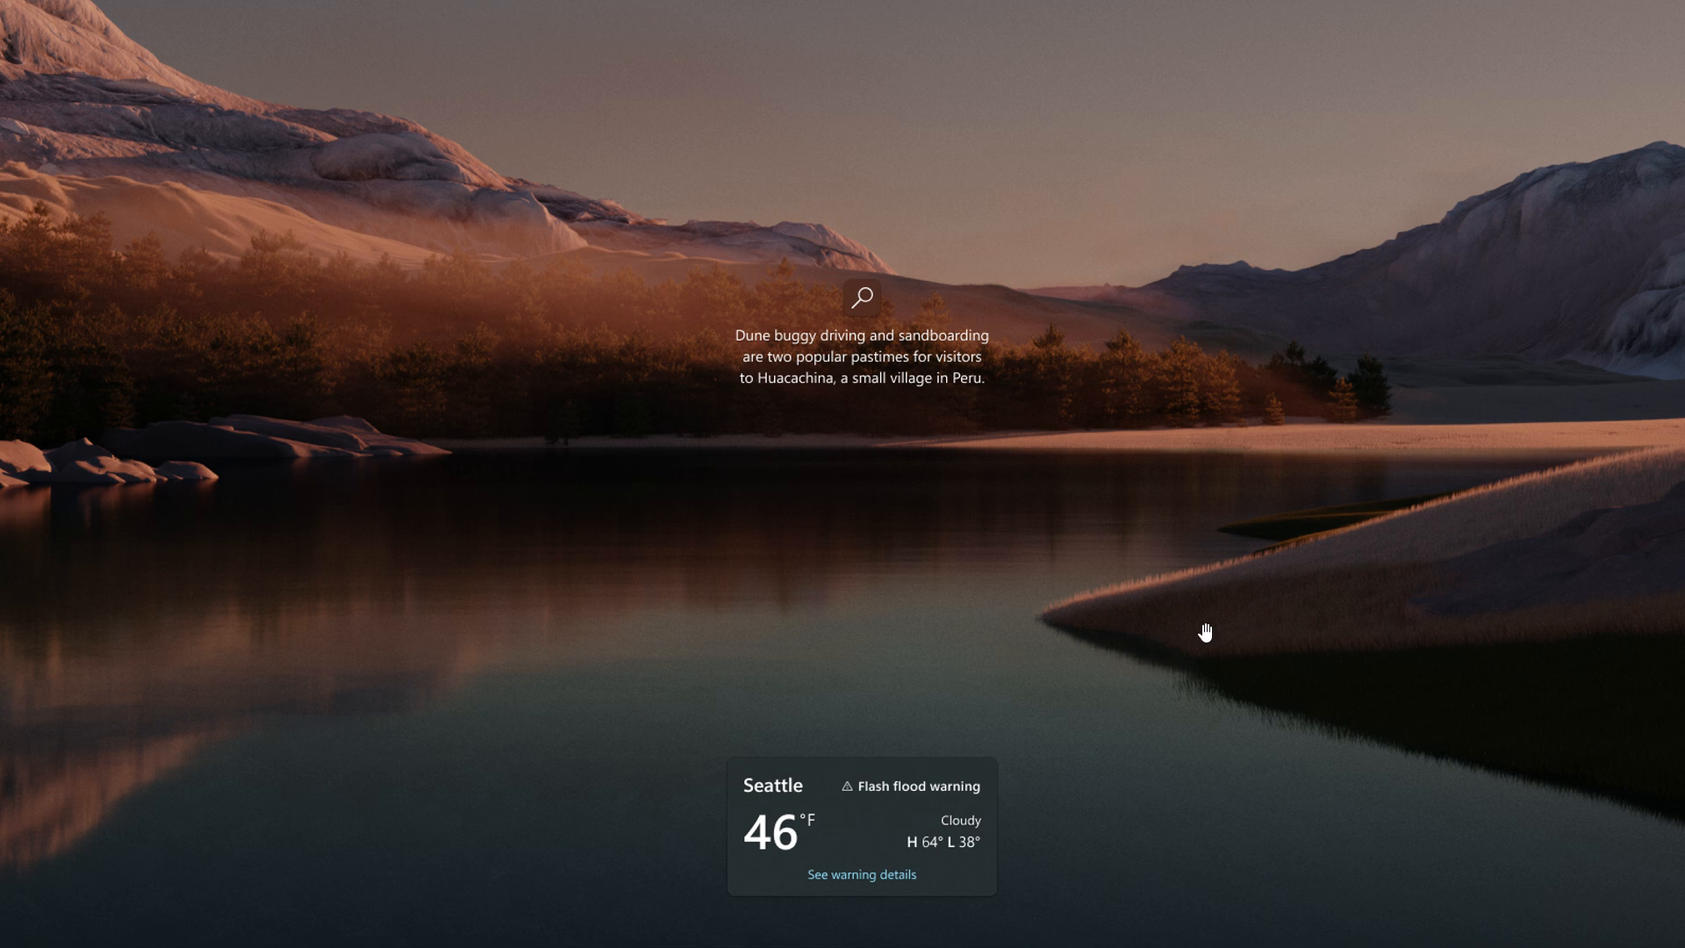
mouse_move(702, 831)
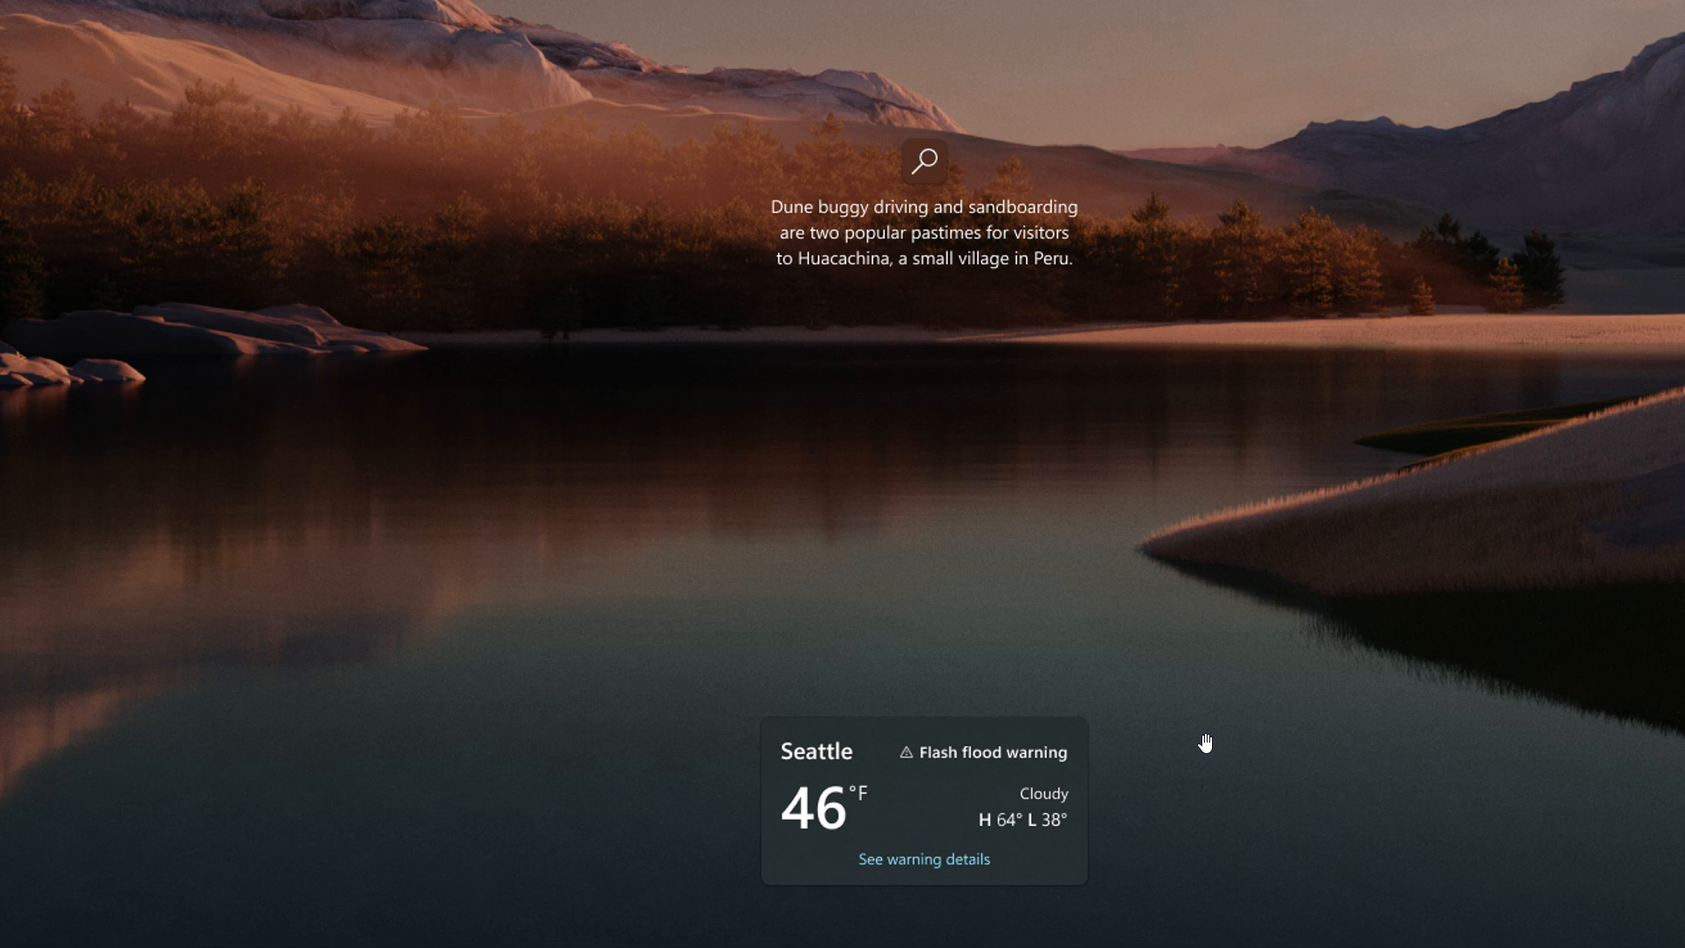
mouse_move(1287, 556)
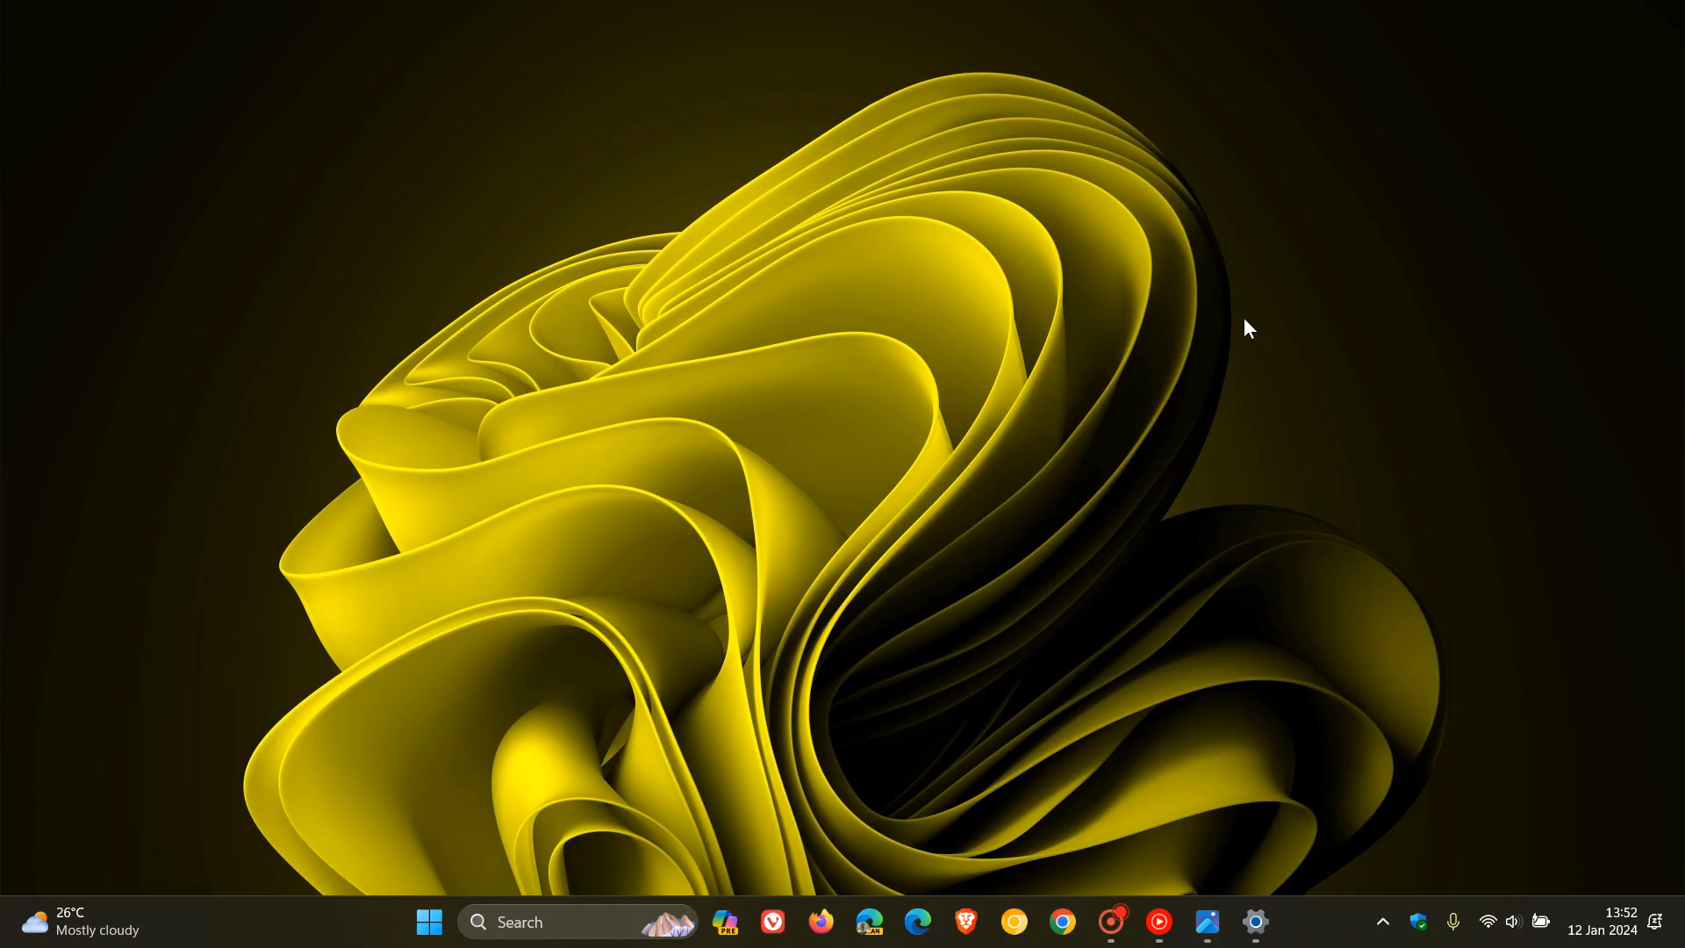
mouse_move(1334, 293)
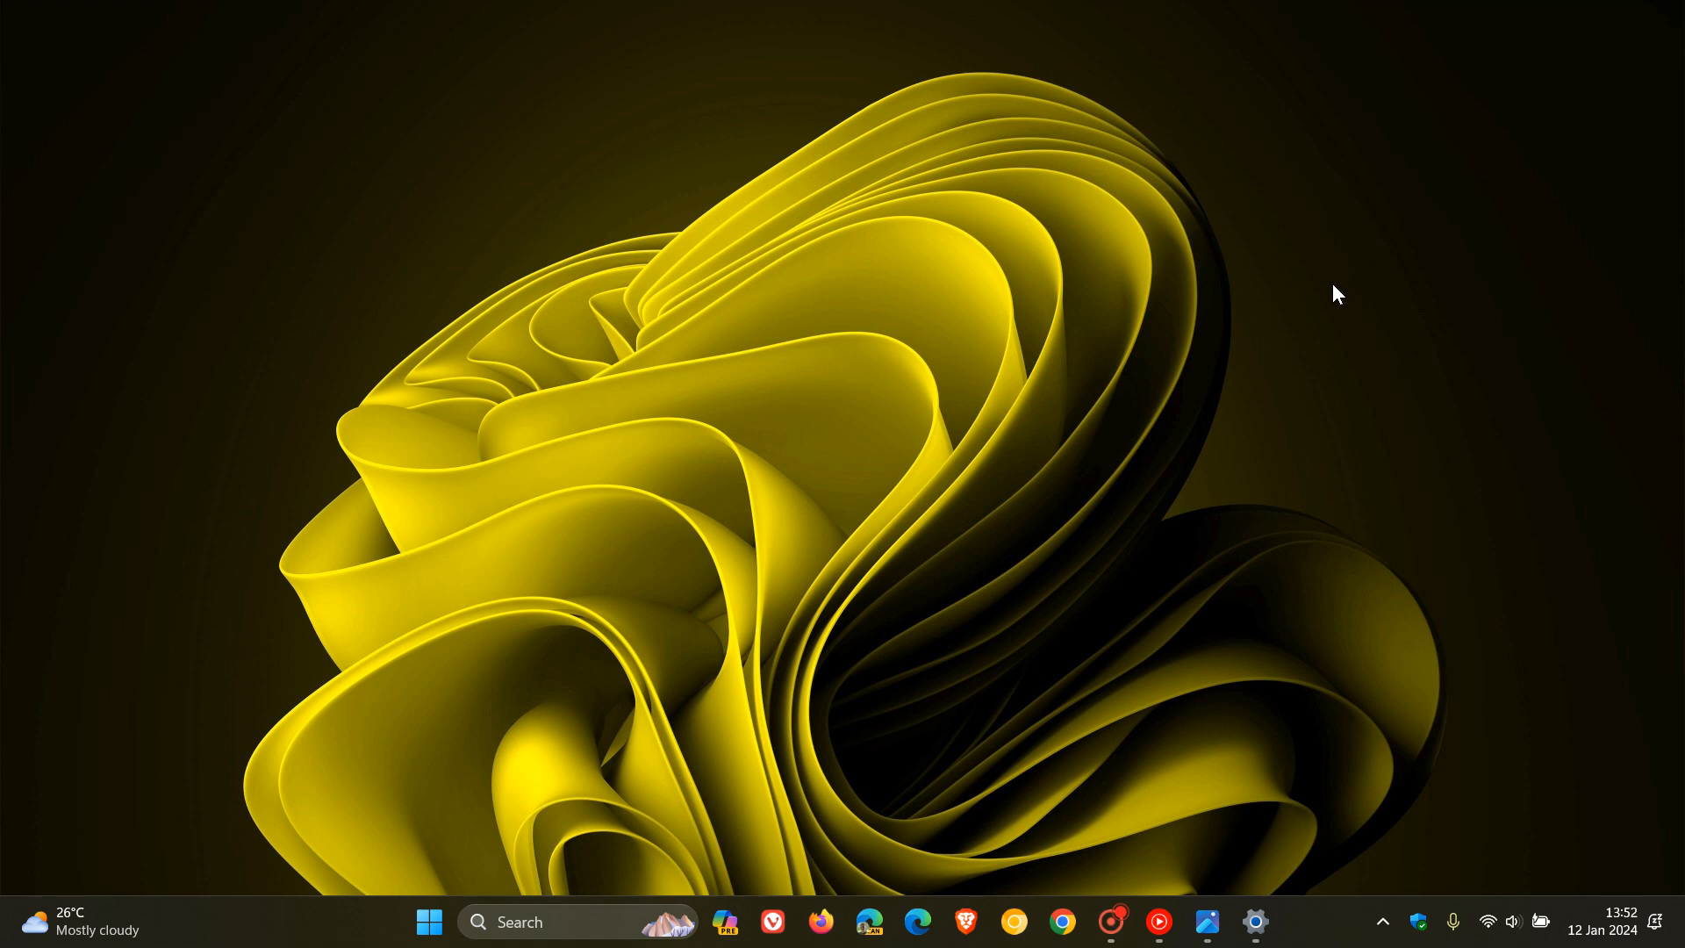
mouse_move(1216, 857)
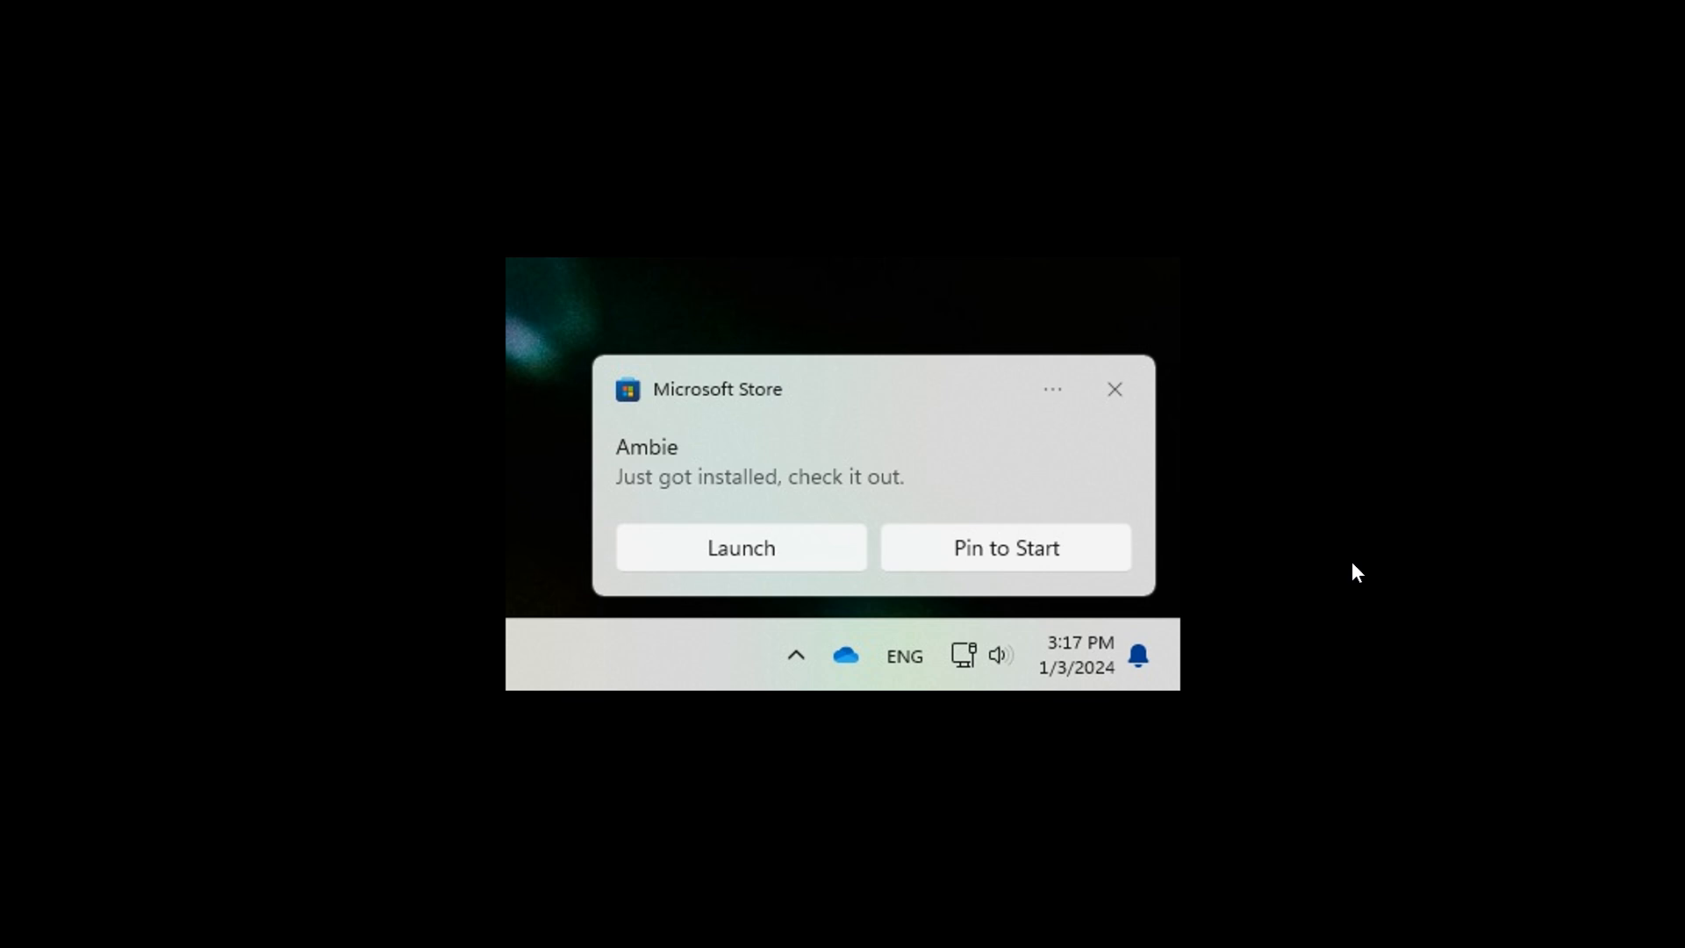
mouse_move(1104, 430)
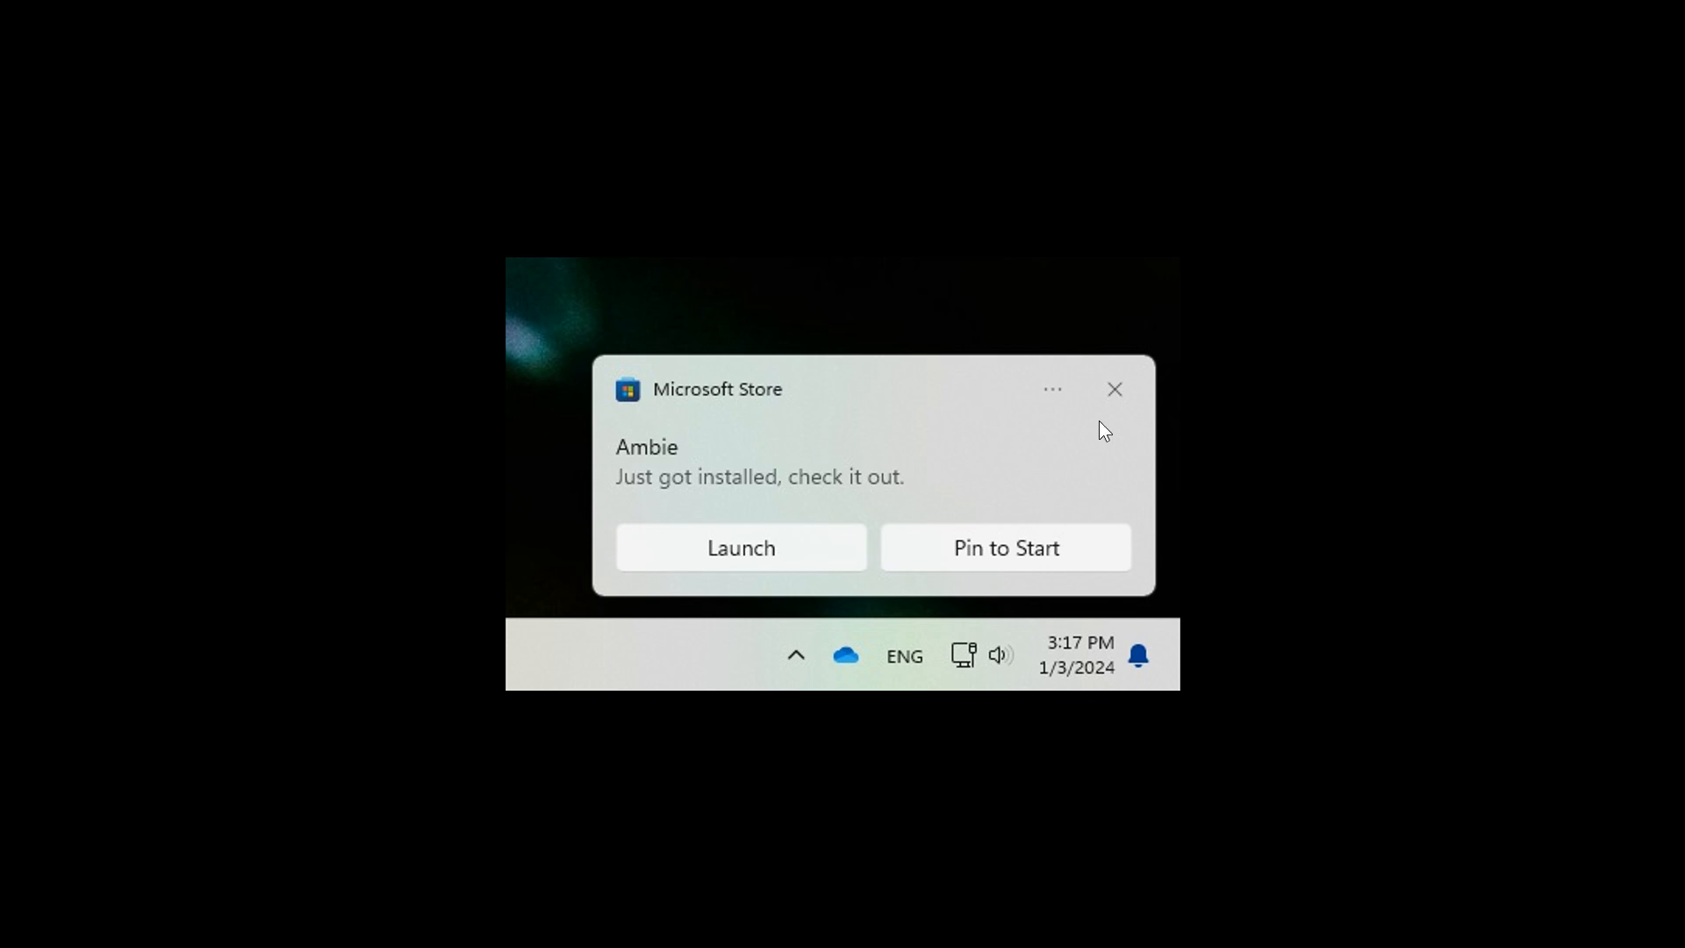
mouse_move(1028, 420)
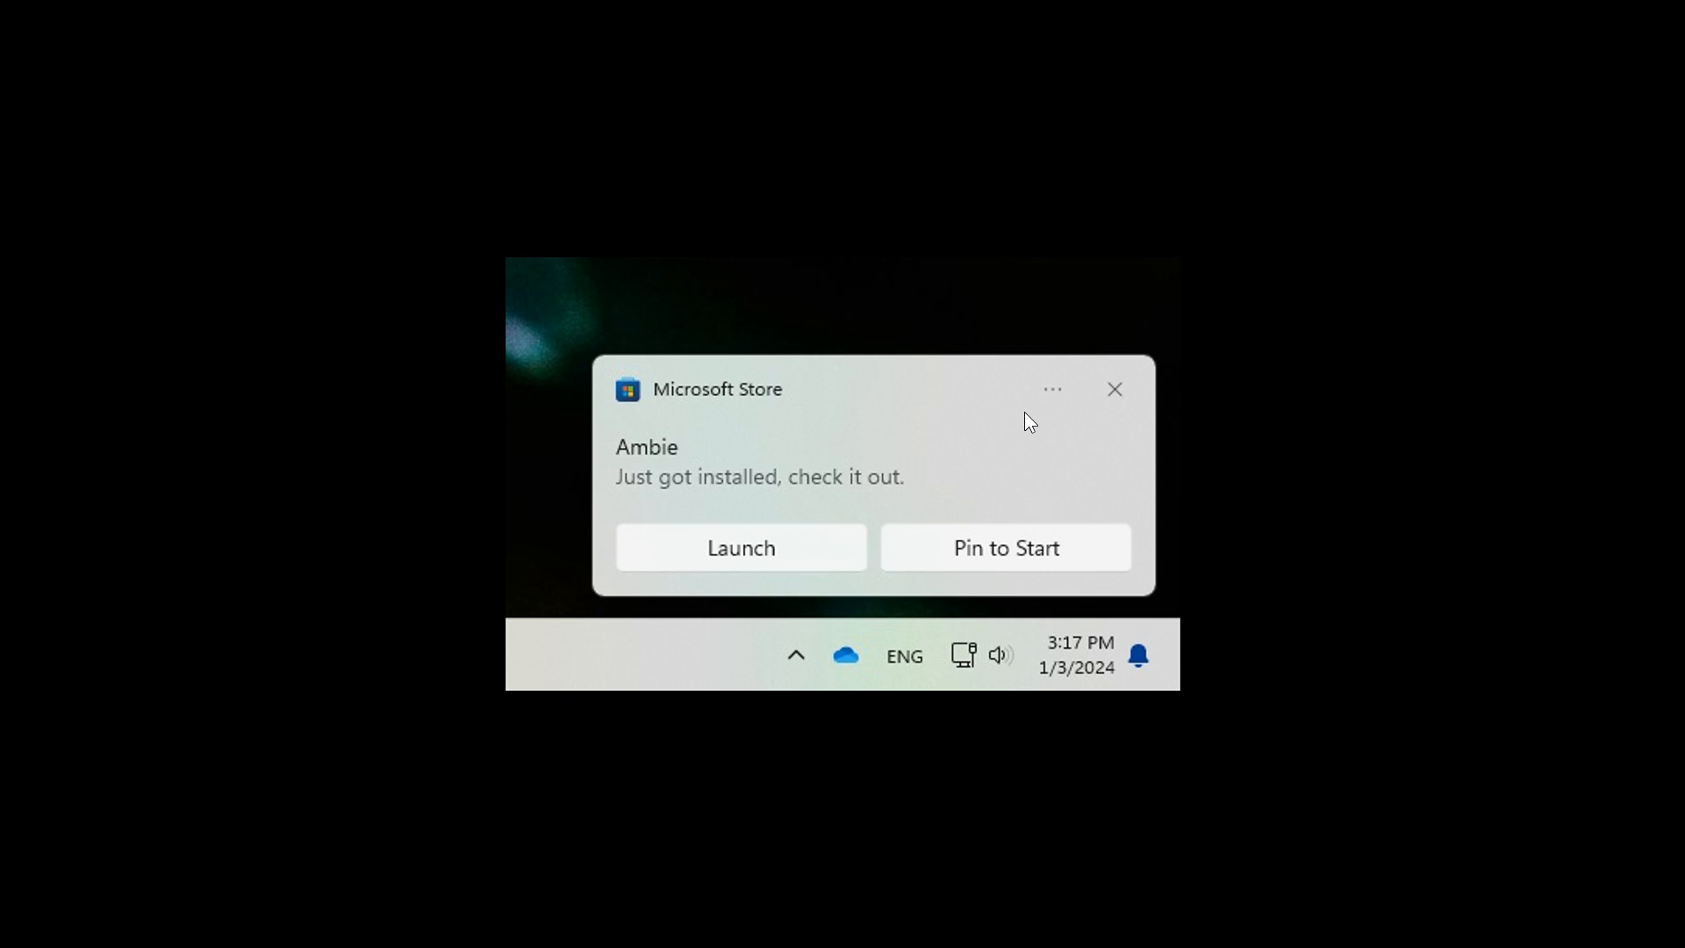
mouse_move(1304, 10)
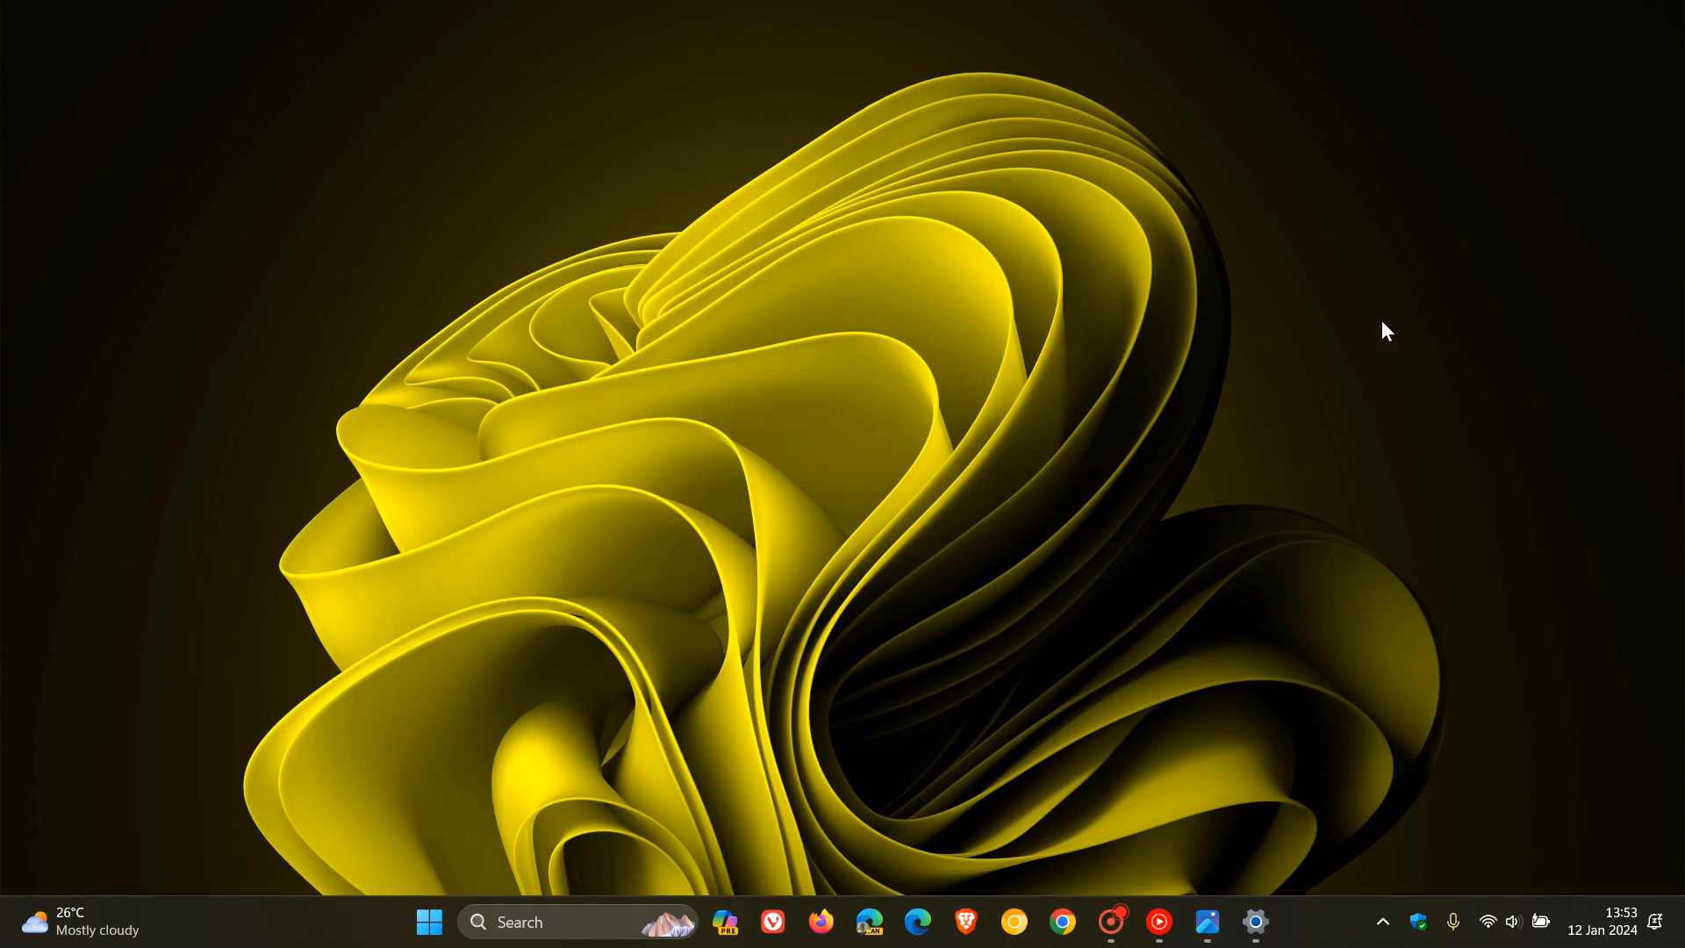
mouse_move(1333, 356)
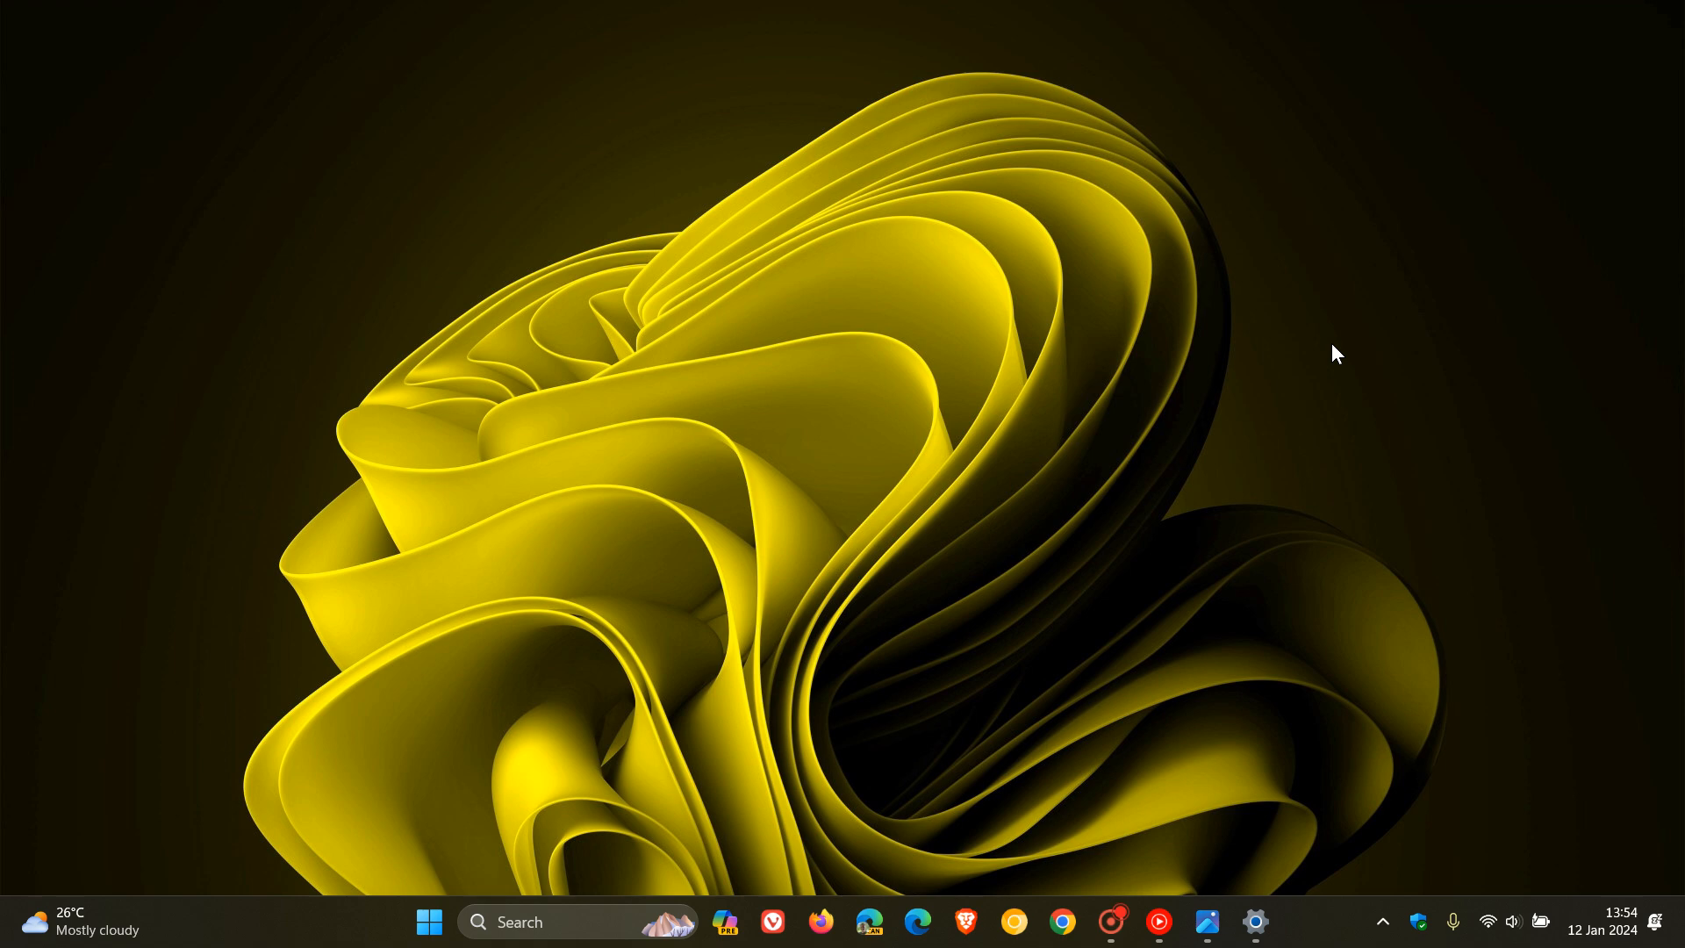
mouse_move(1161, 282)
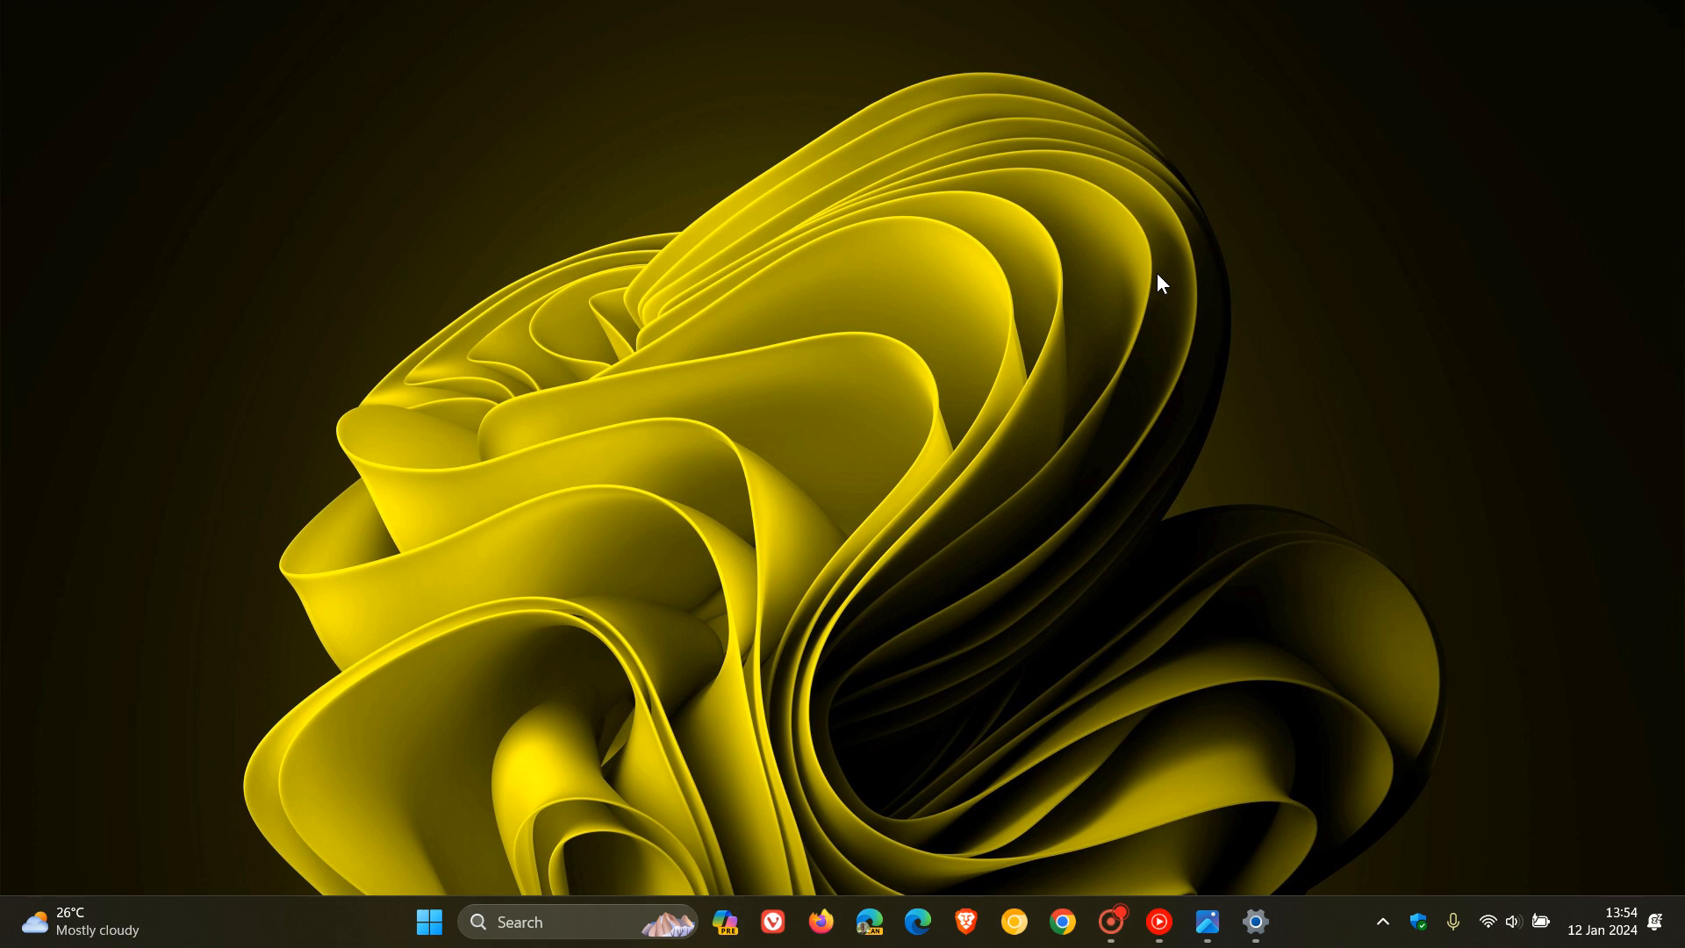
mouse_move(1075, 403)
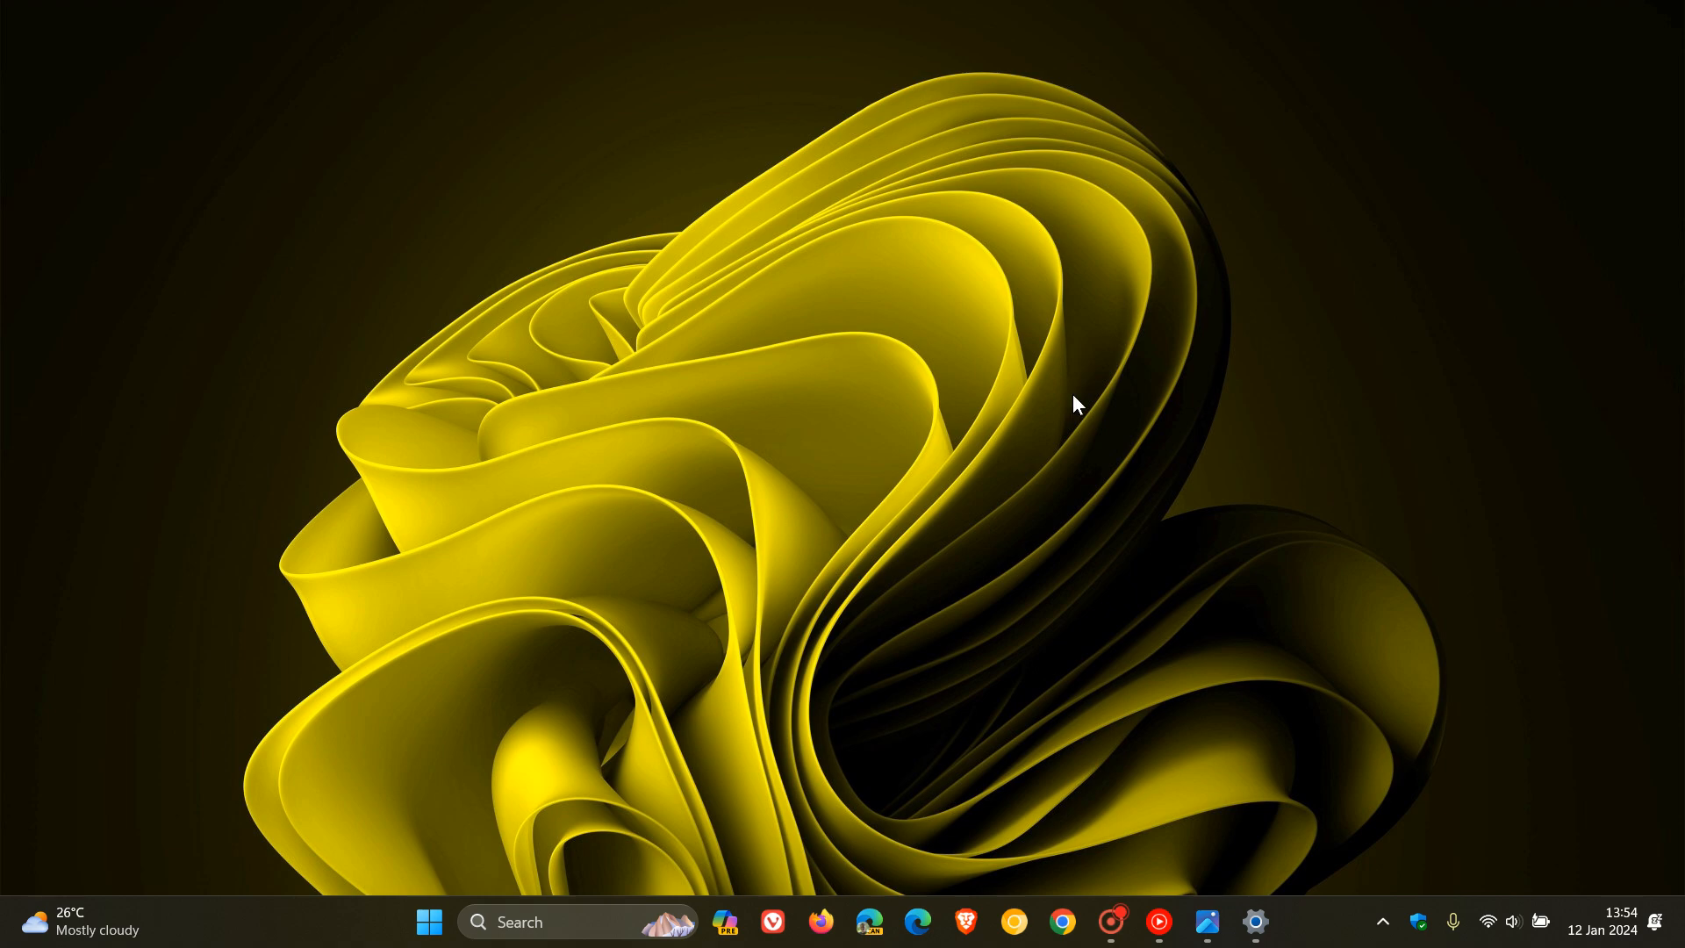